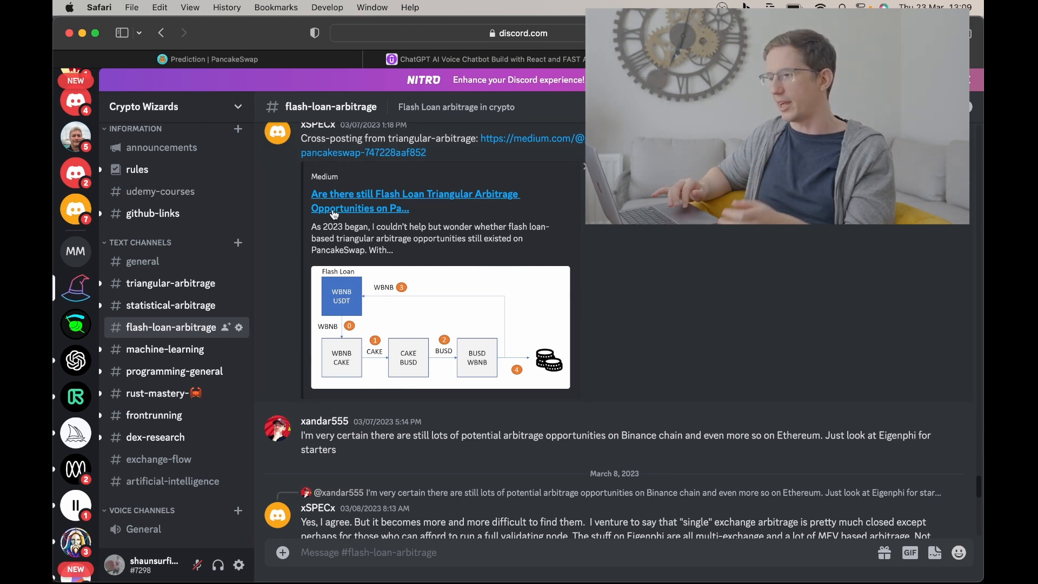
Switch from the Discord flash-loan-arbitrage channel to the 'Prediction | PancakeSwap' Safari tab
left_click(208, 59)
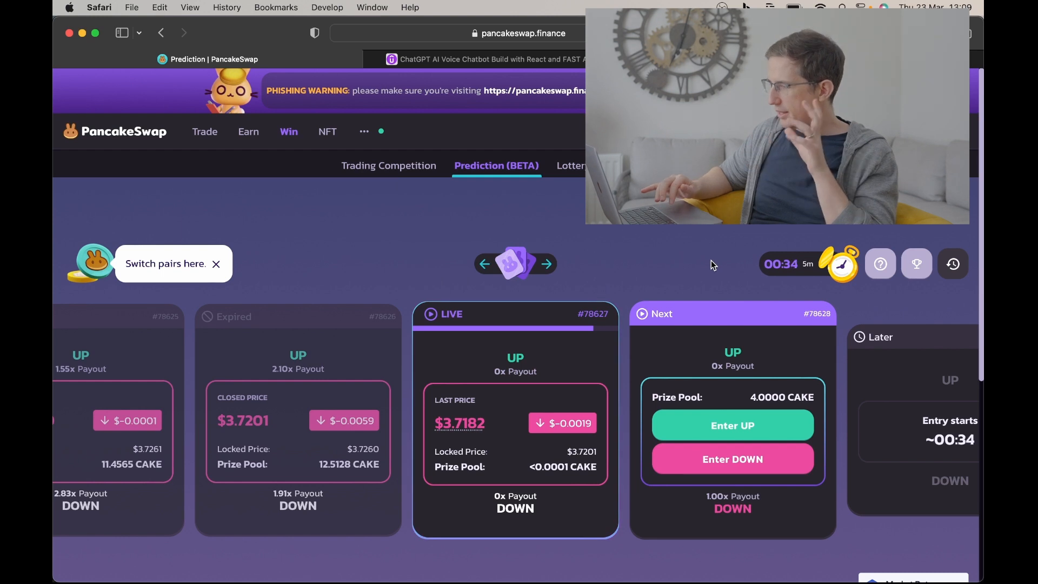
mouse_move(631, 269)
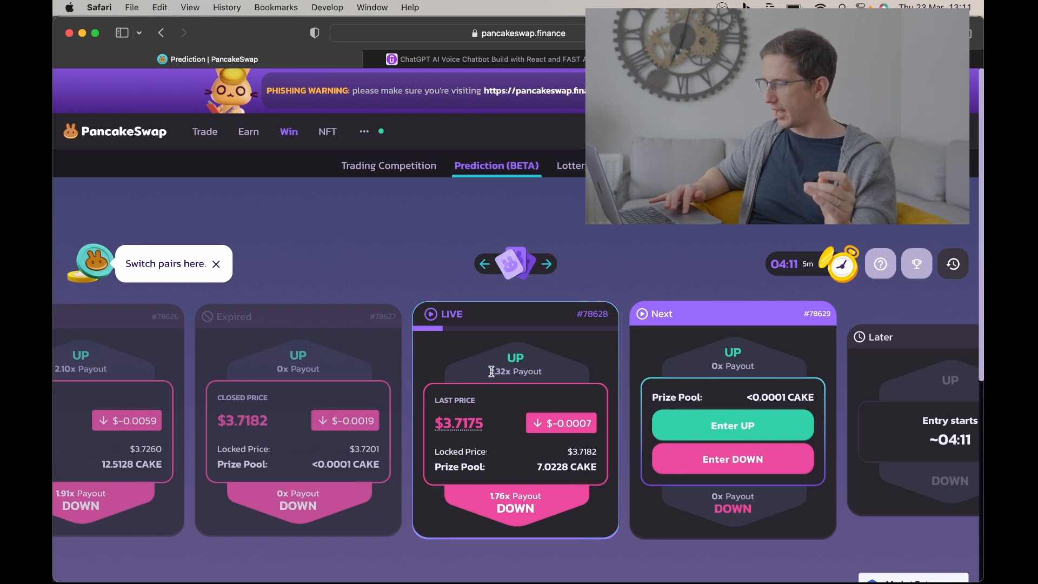
mouse_move(514, 376)
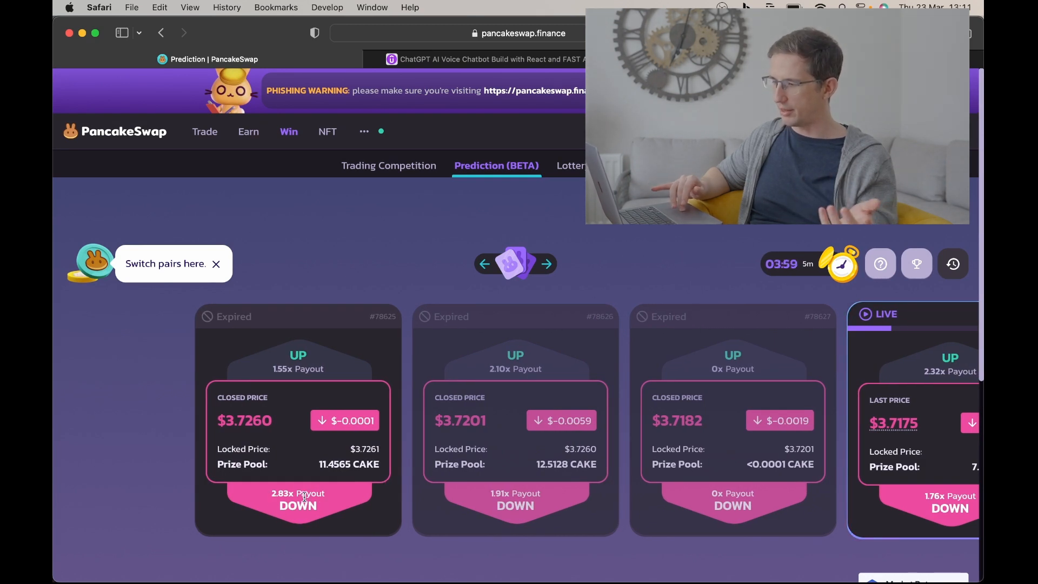
mouse_move(431, 495)
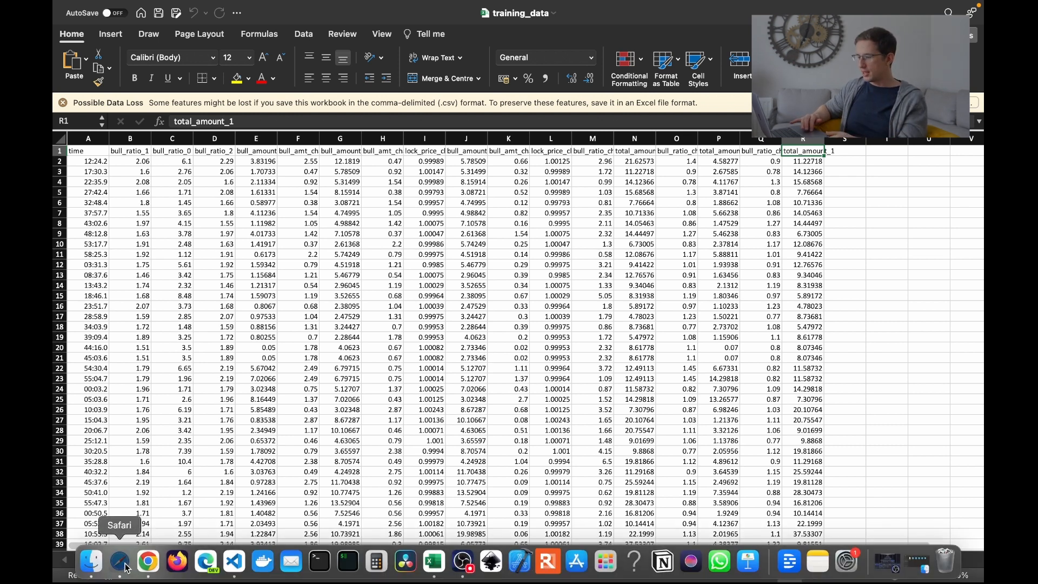
left_click(119, 561)
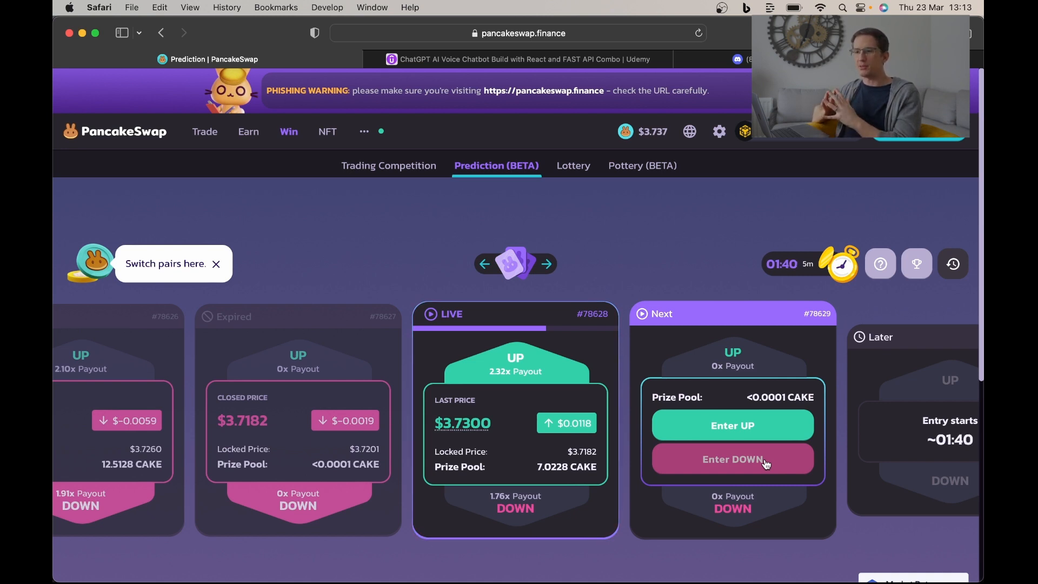
mouse_move(763, 486)
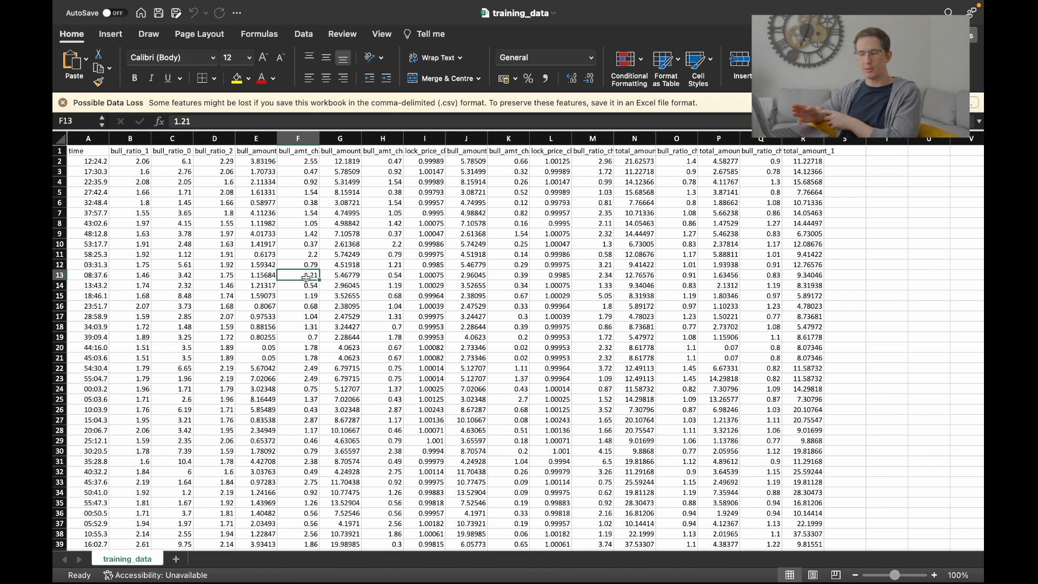
left_click(255, 192)
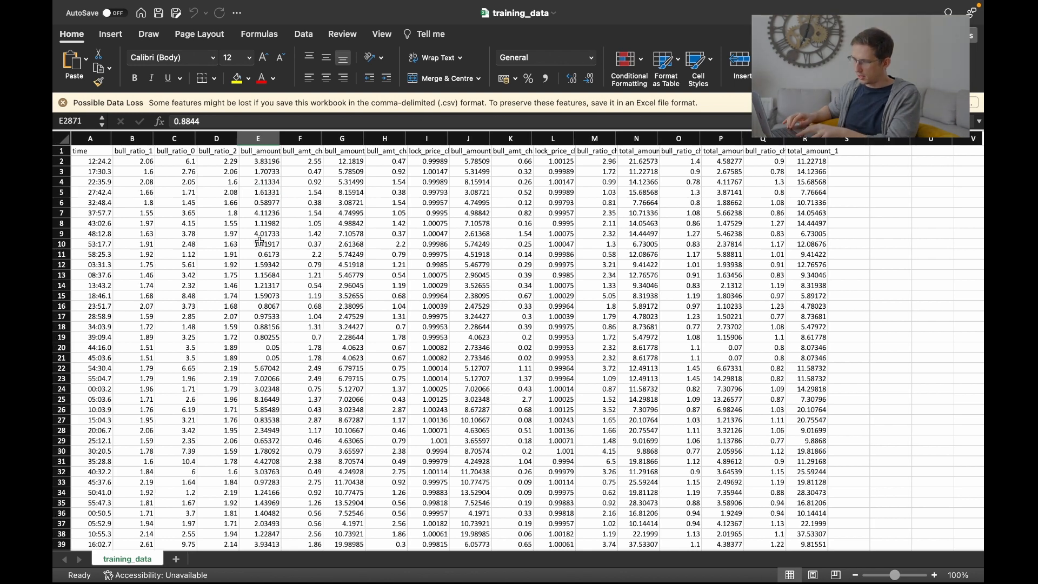
scroll("down", 3)
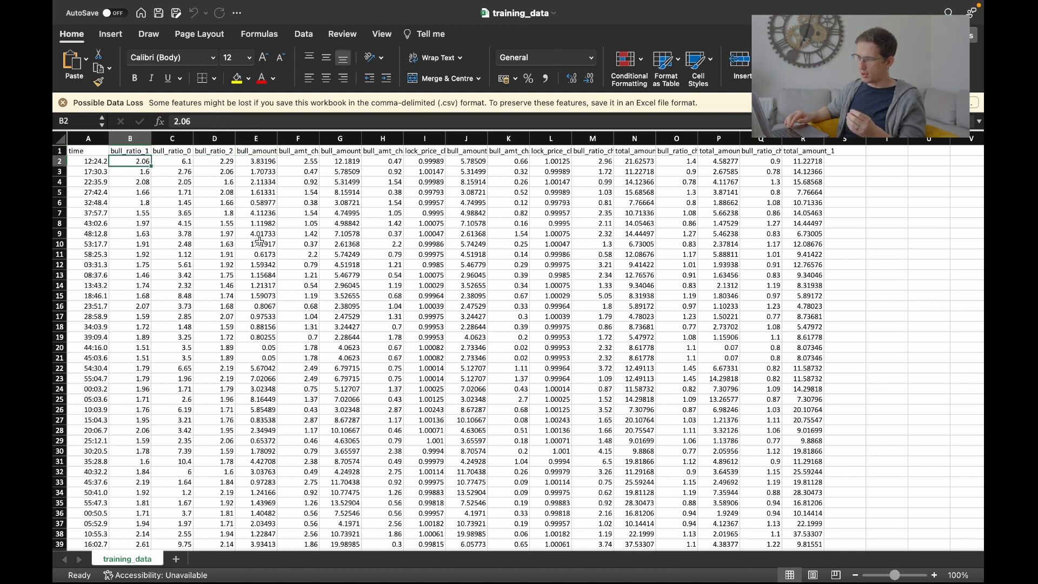
left_click(129, 151)
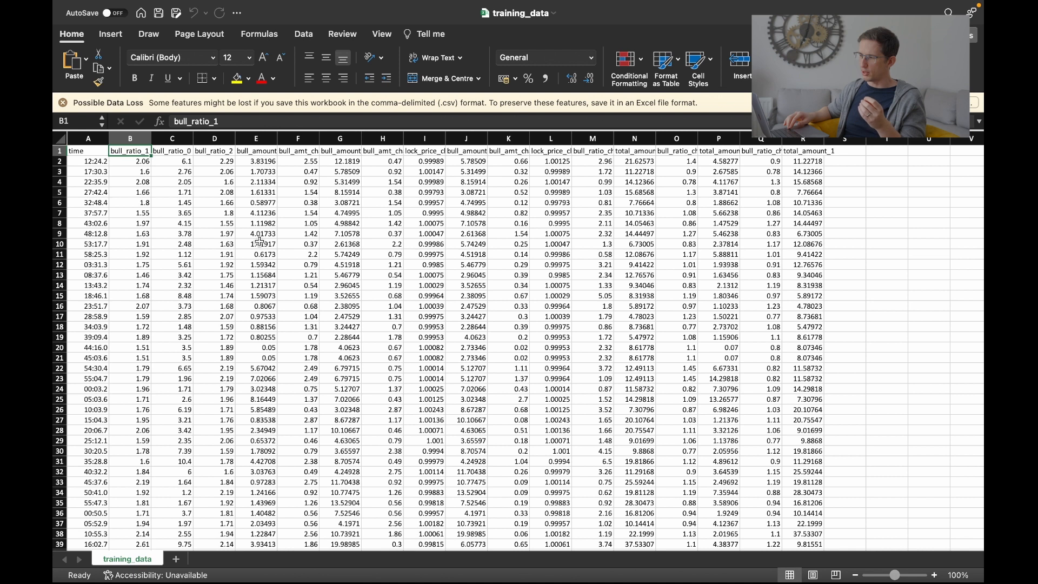
left_click(172, 151)
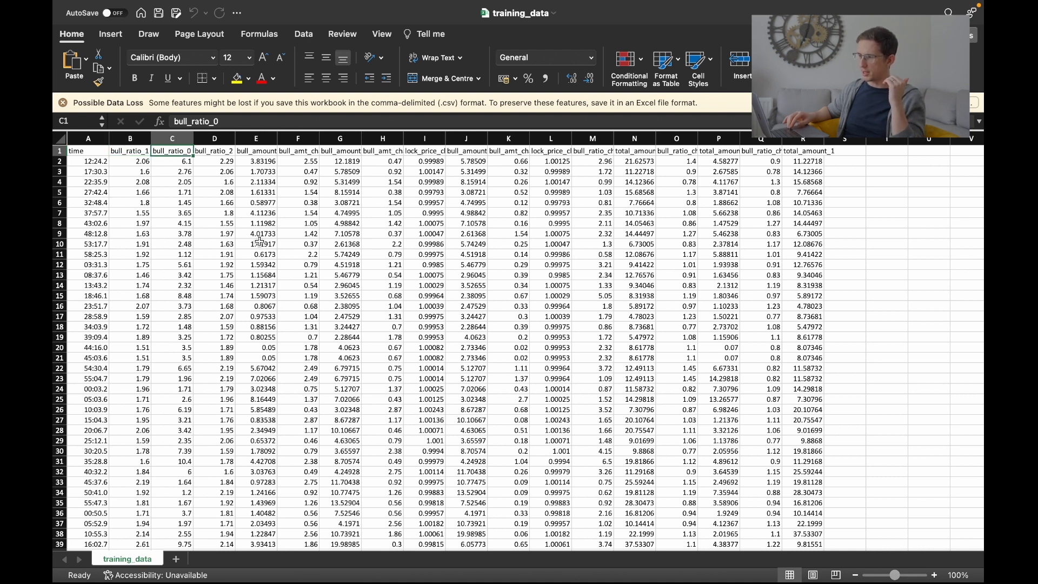
left_click(214, 151)
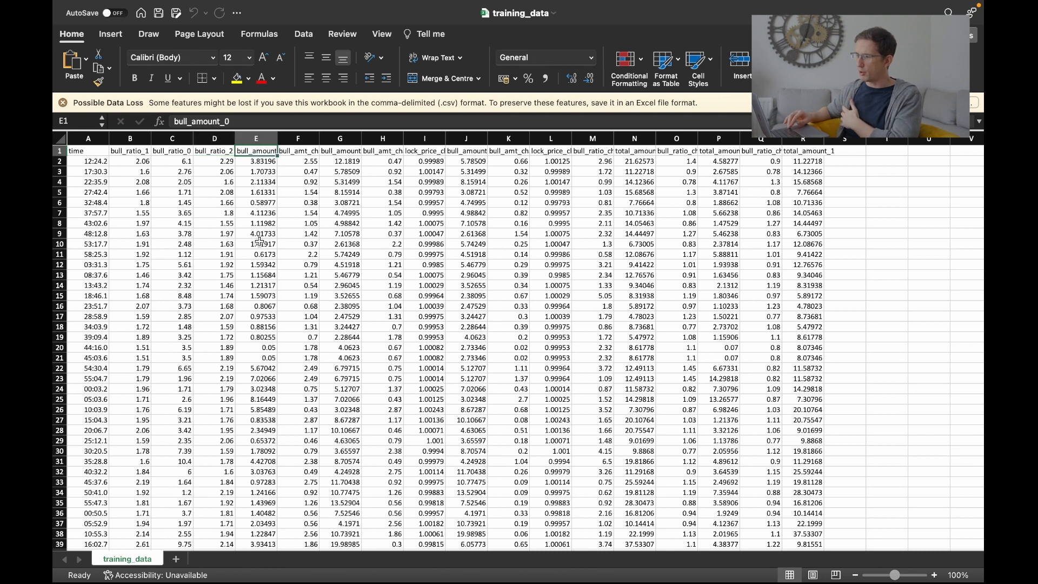
left_click(381, 156)
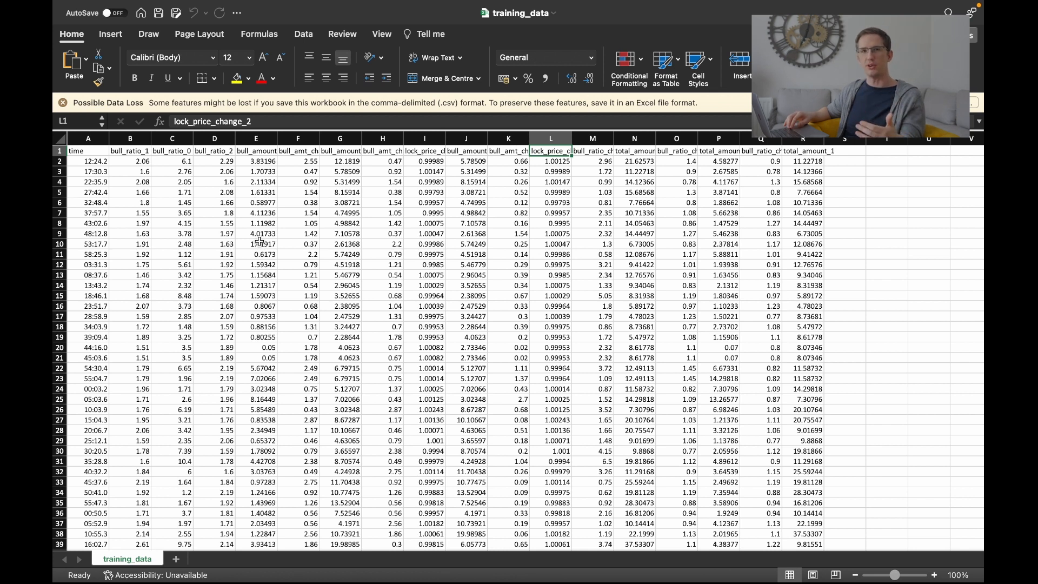
left_click(634, 151)
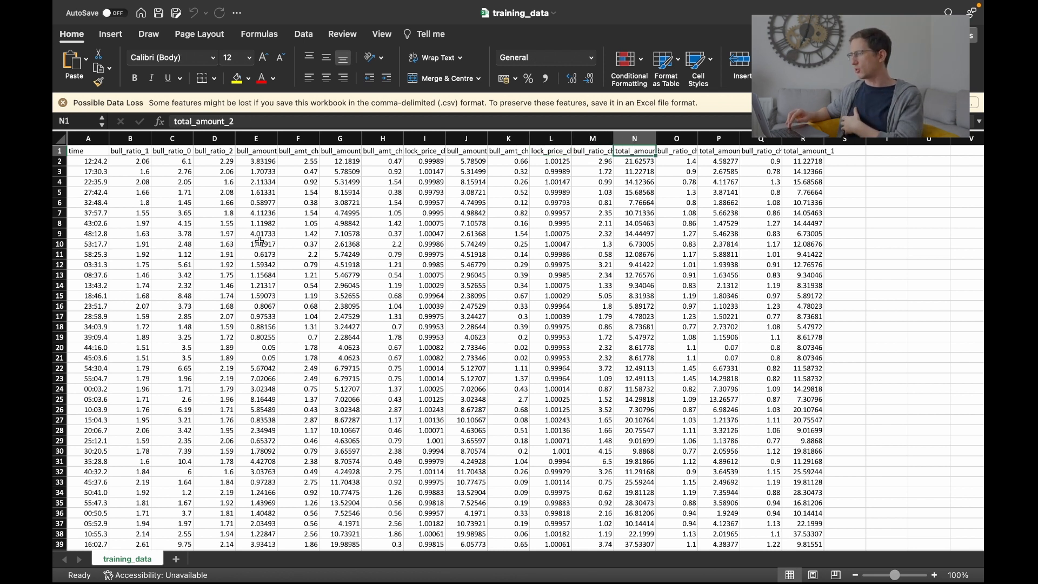
left_click(806, 150)
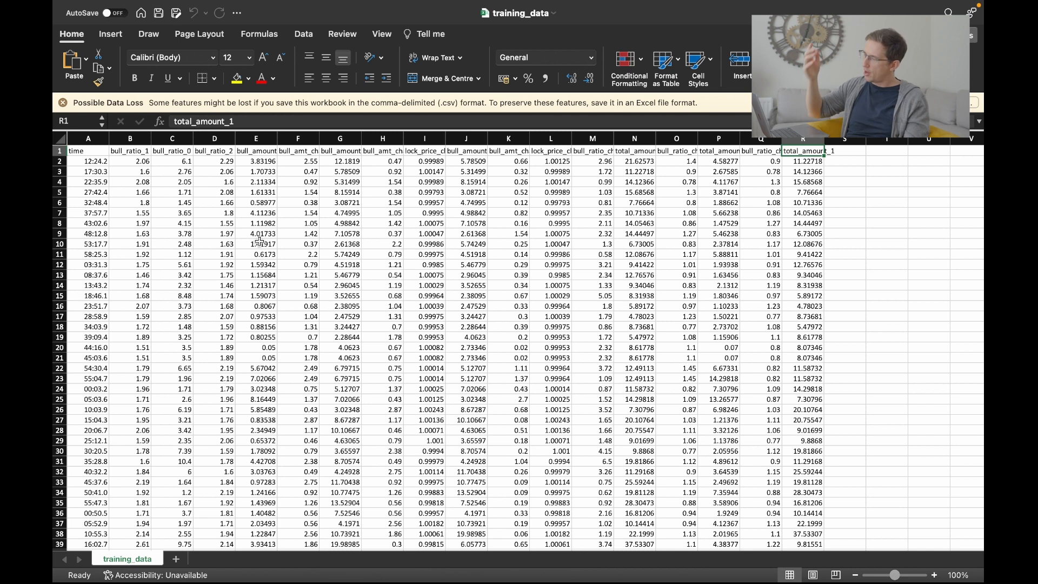
left_click(172, 316)
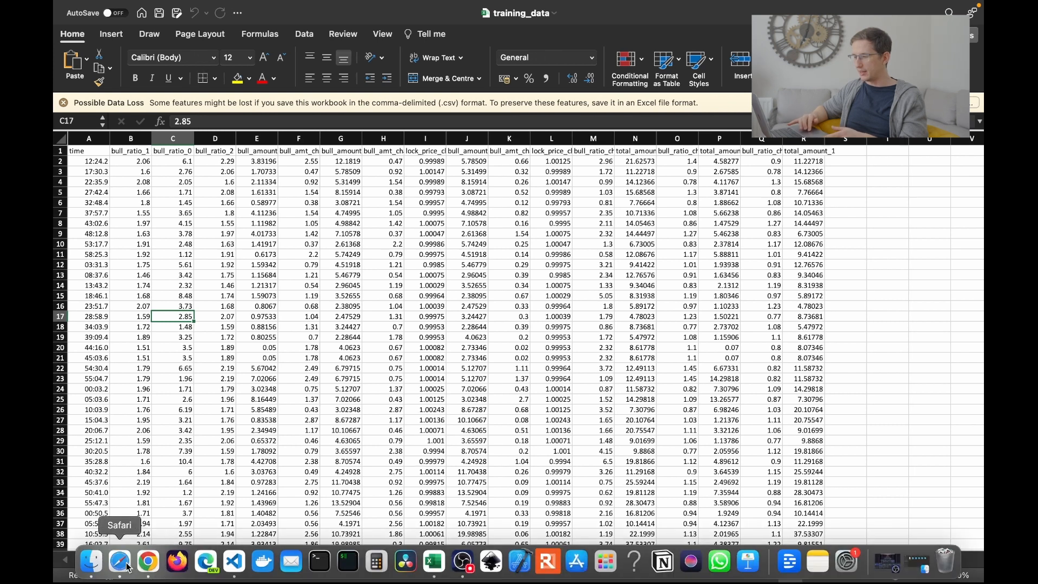
Run python3 Pancakelearner/learn/main.py and highlight the 57.7% test win rate output
left_click(119, 561)
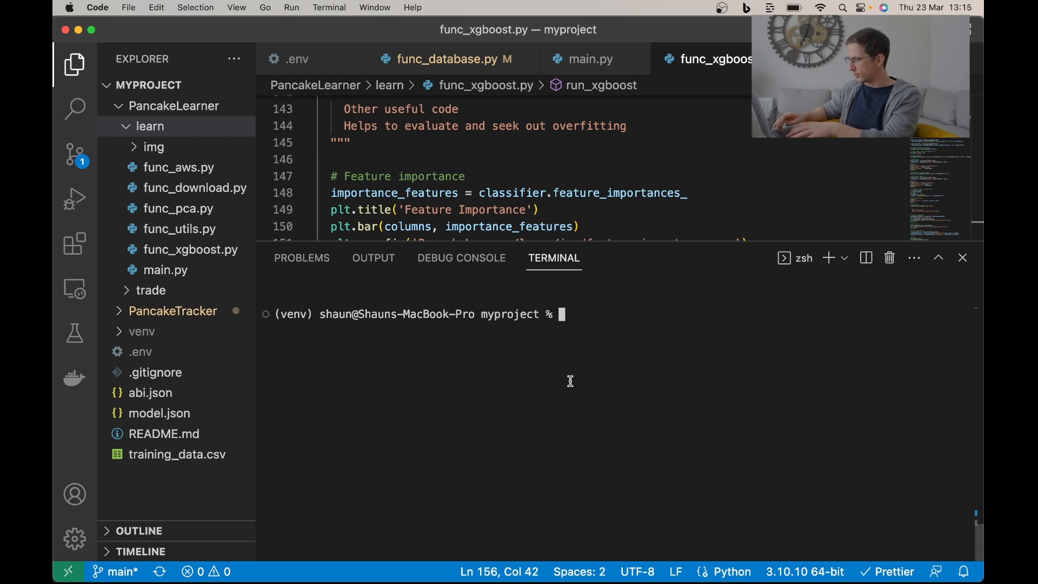
type("python3 Pancakelearner/learn/main.py")
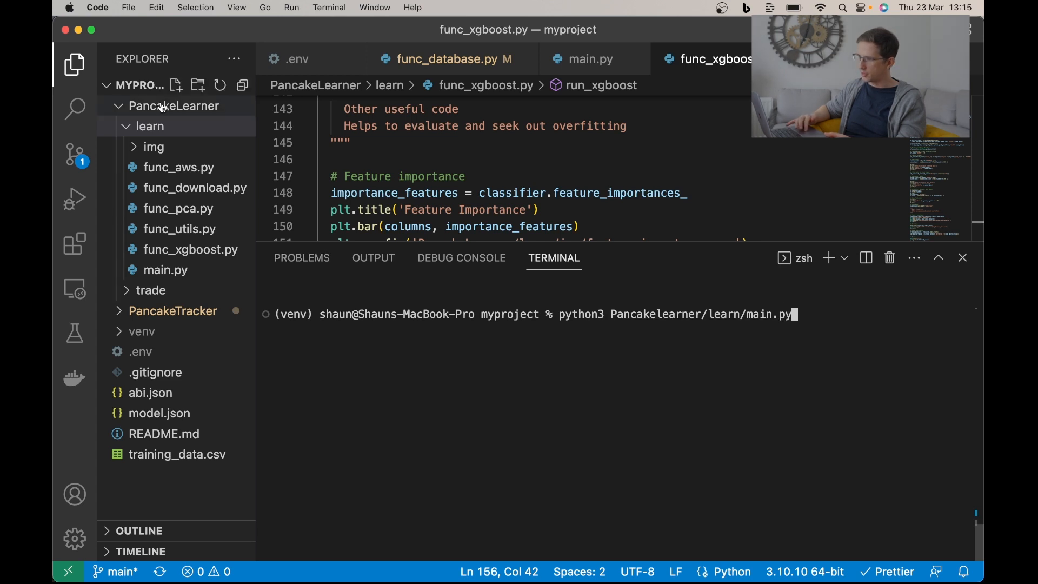
mouse_move(155, 466)
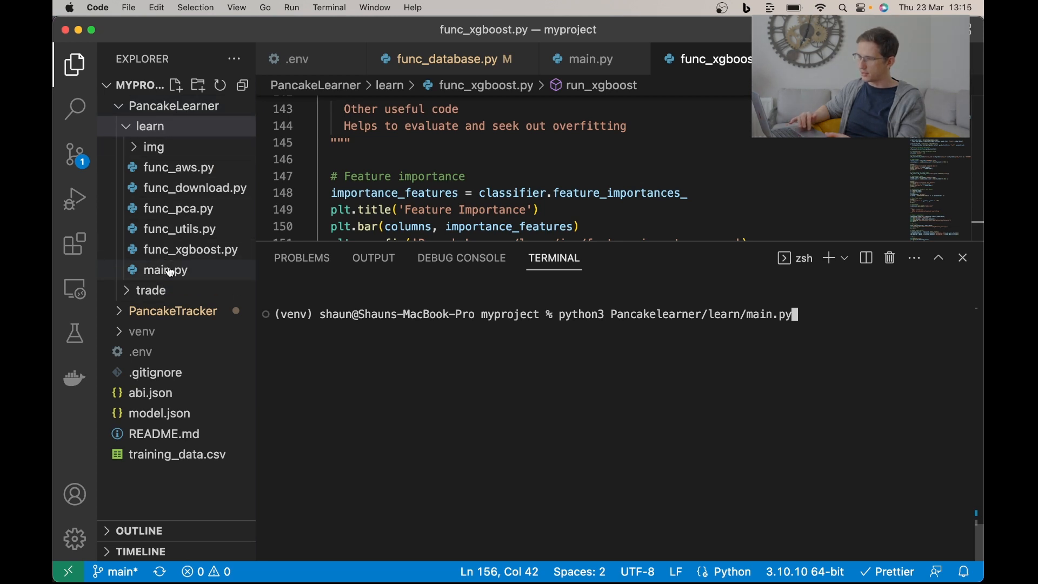
mouse_move(169, 270)
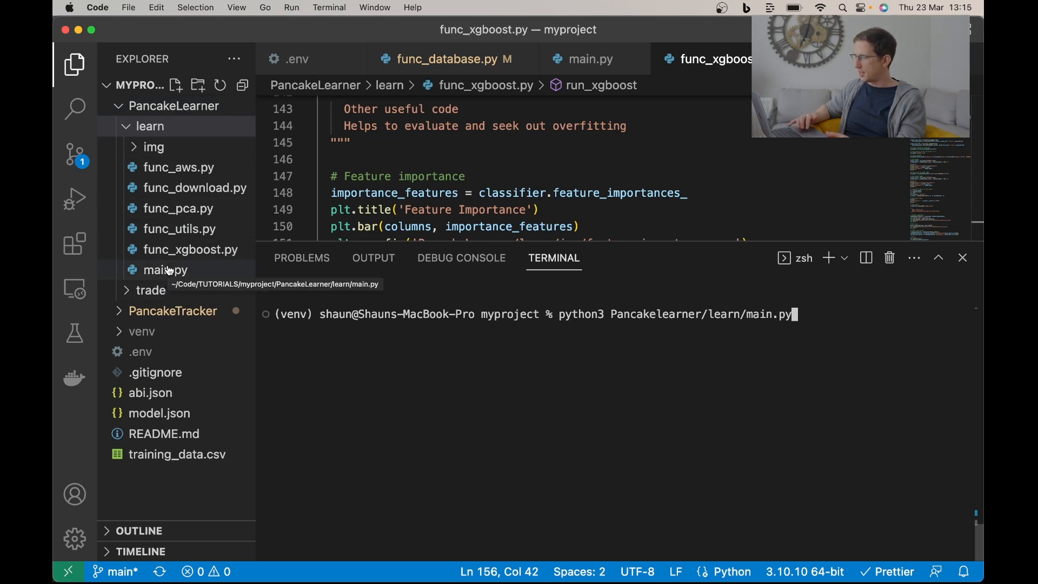
key("Enter")
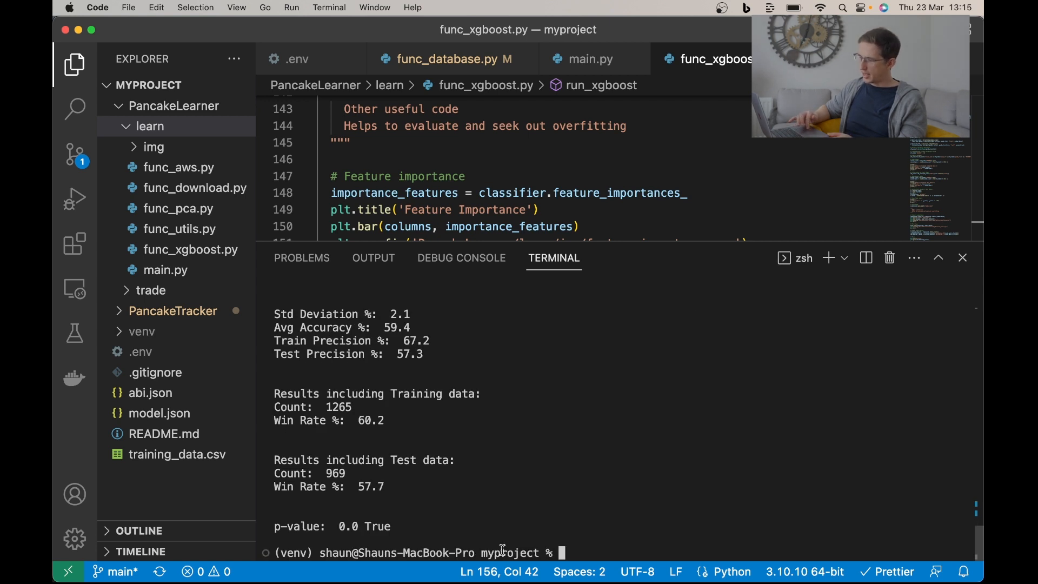
left_click_drag(274, 340, 428, 354)
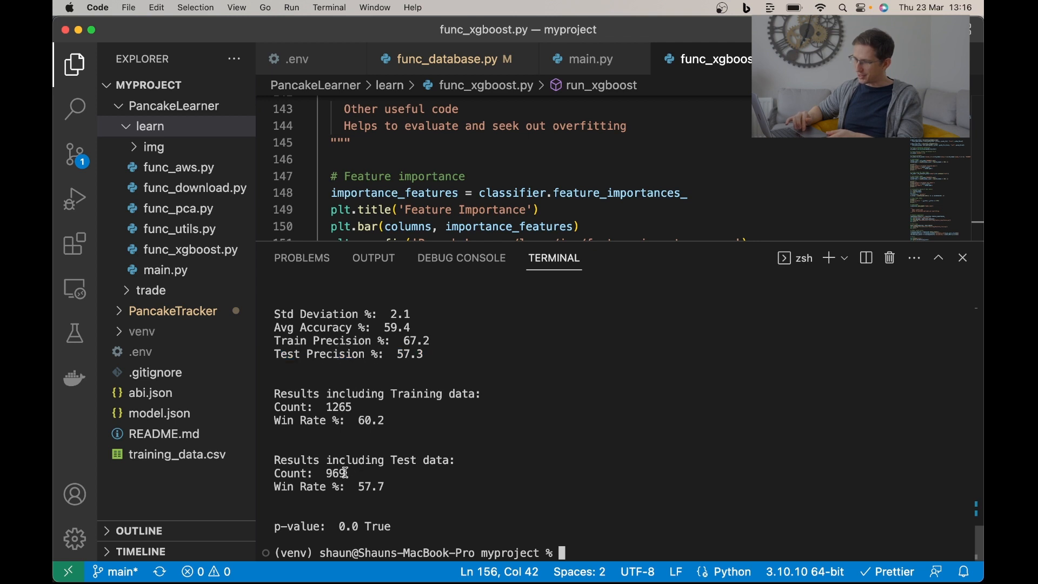
double_click(335, 473)
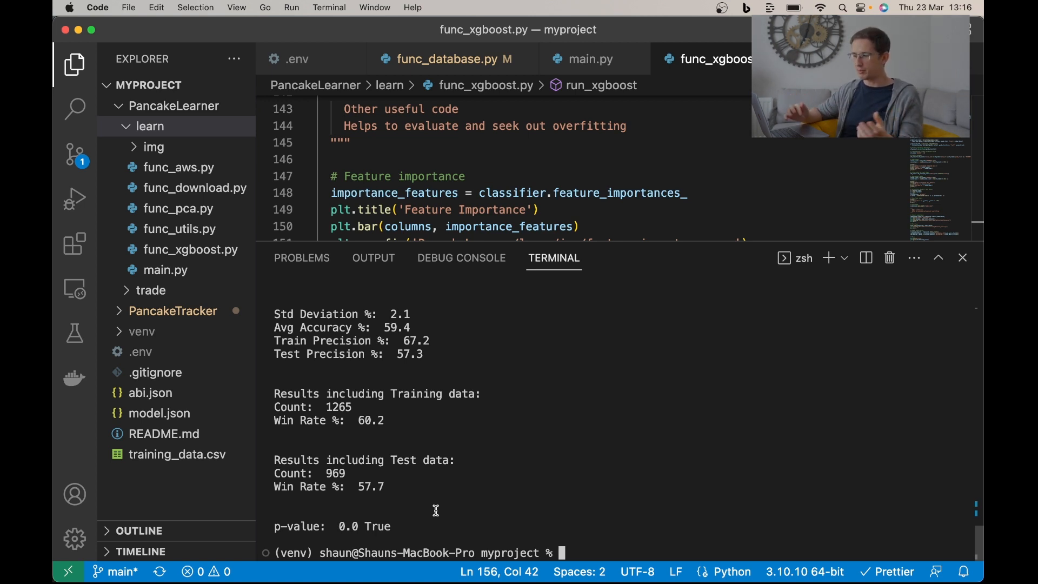
double_click(398, 315)
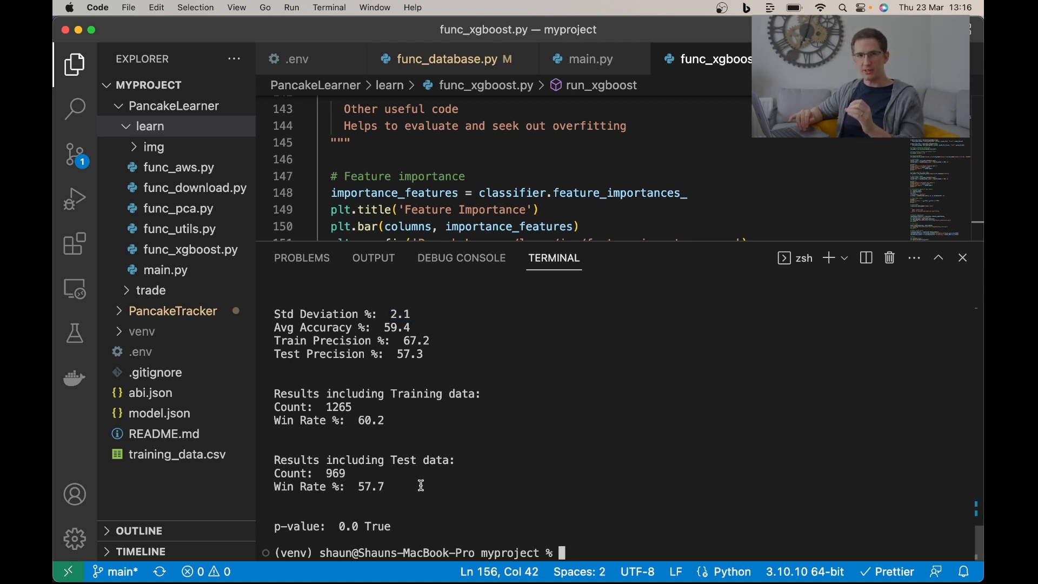
mouse_move(425, 485)
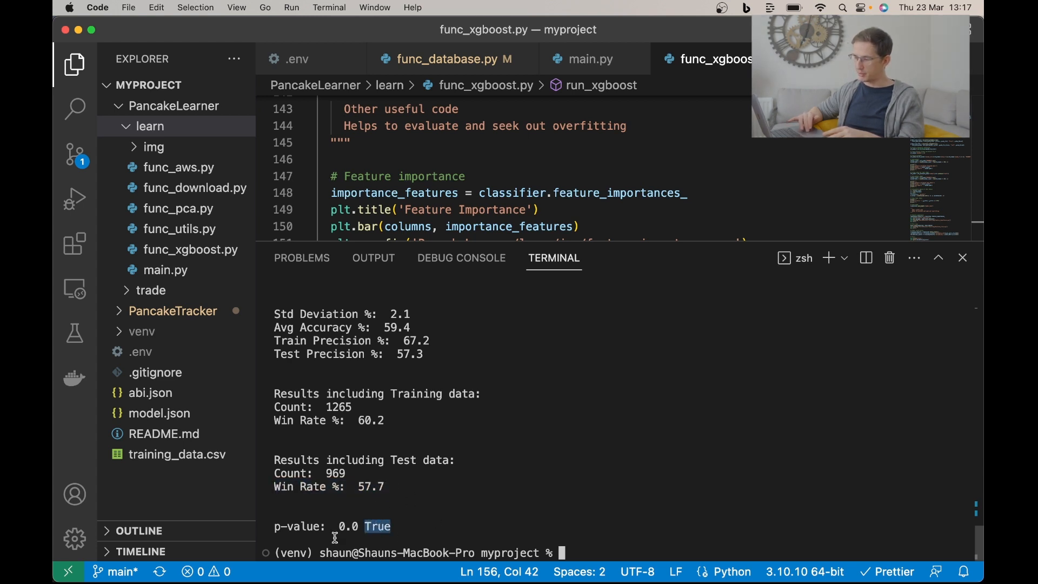
mouse_move(541, 510)
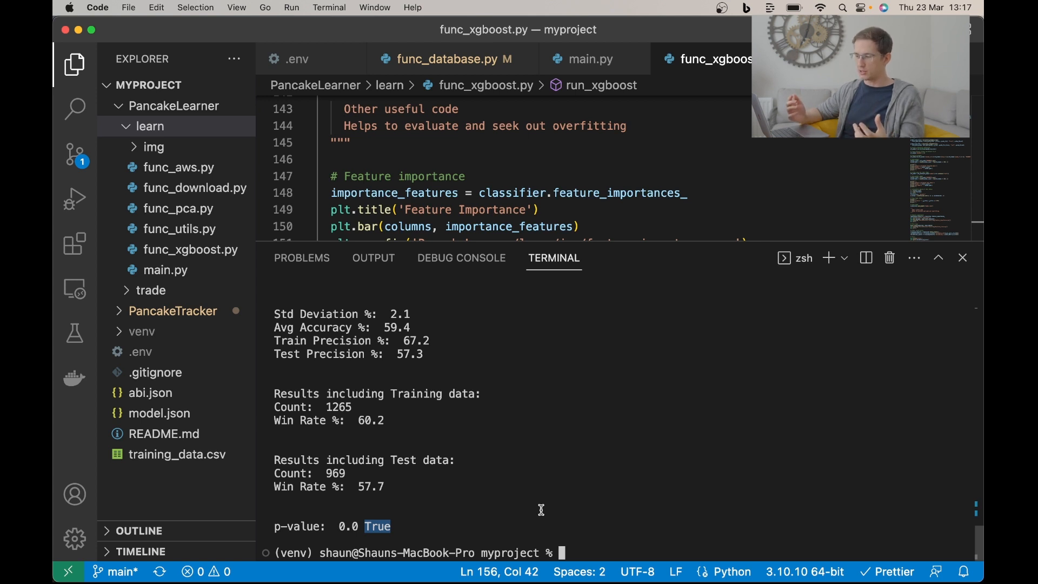
mouse_move(356, 531)
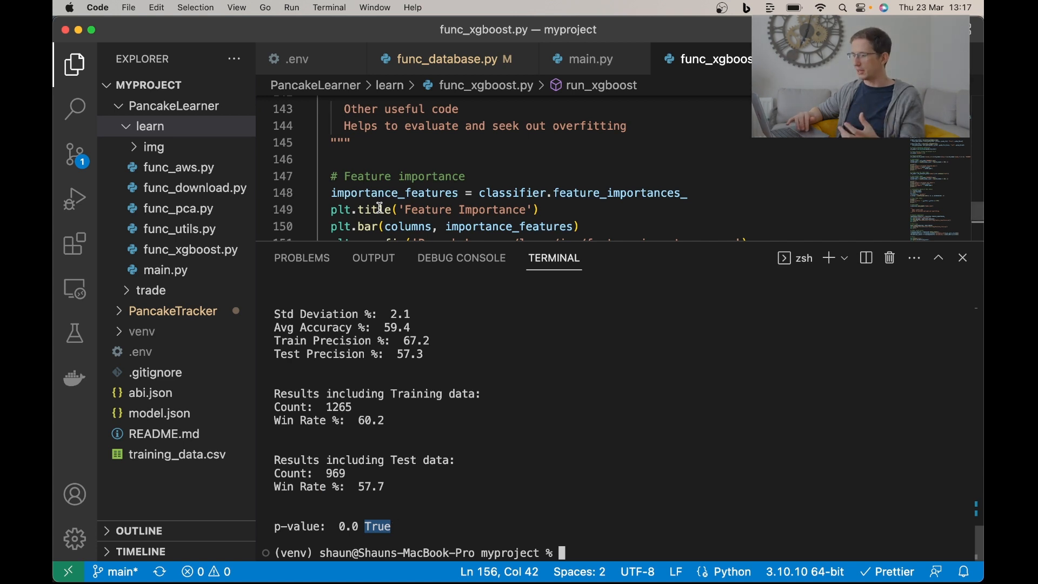
triple_click(330, 487)
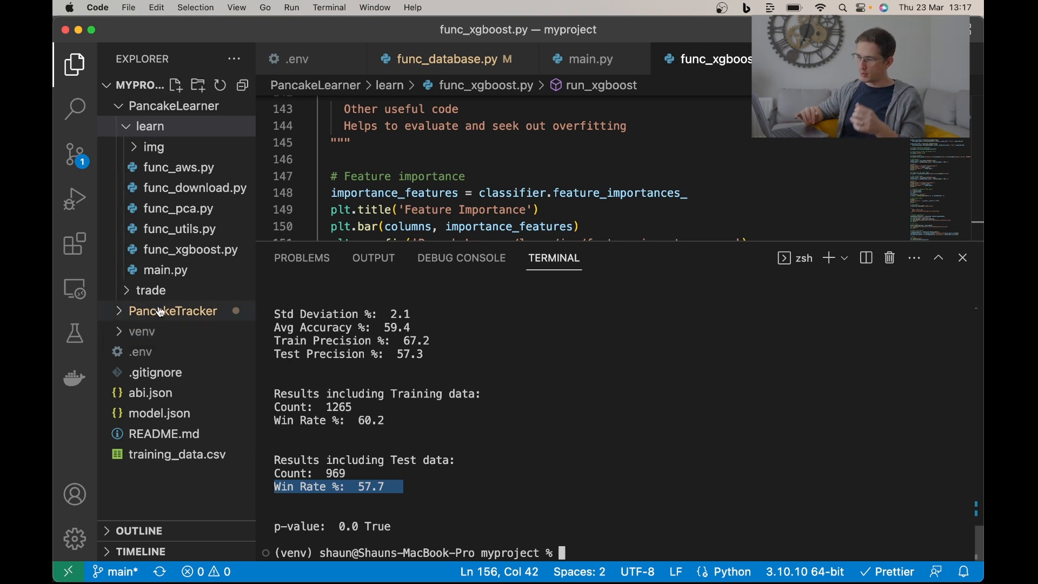
mouse_move(161, 312)
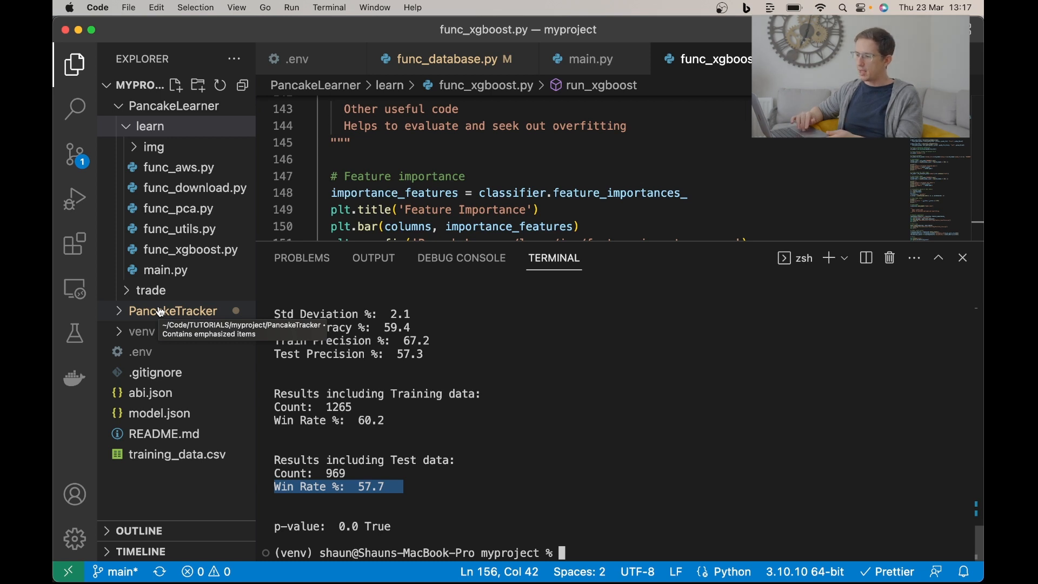
Expand PancakeTracker, collapse learn, and expand the trade folder to reach trade.py
left_click(173, 311)
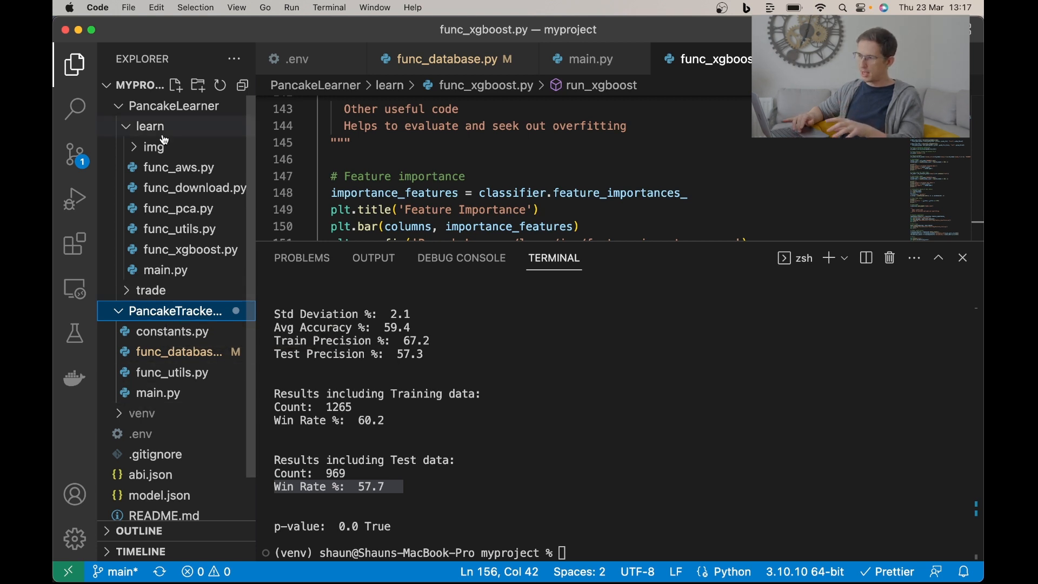
mouse_move(168, 129)
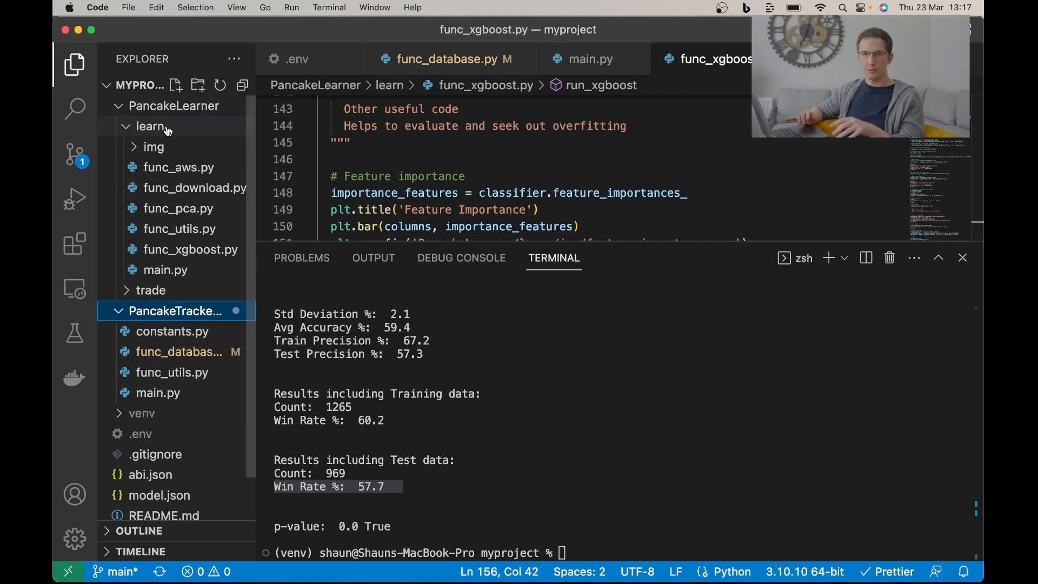
left_click(153, 290)
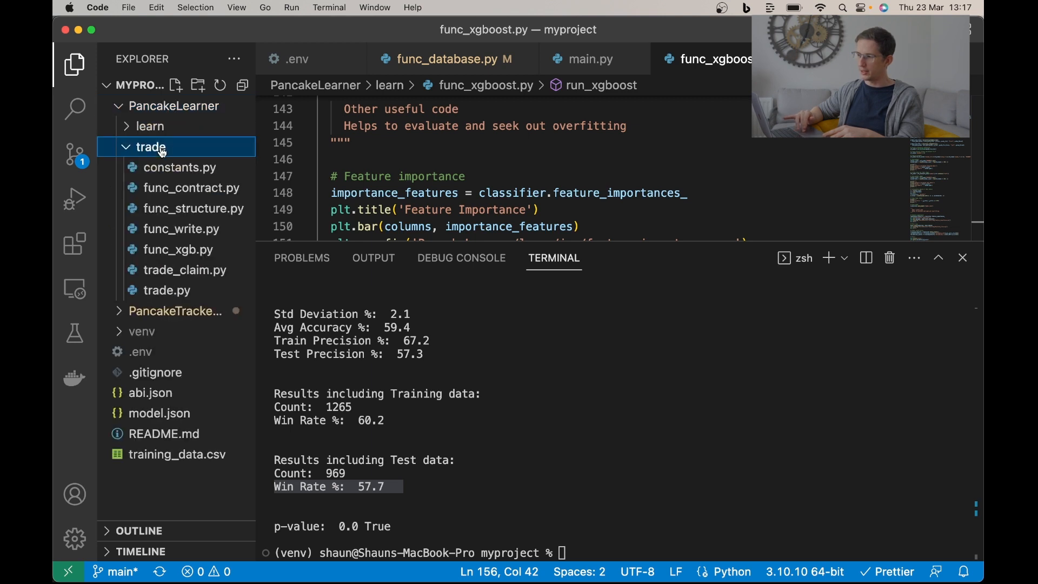
left_click(168, 290)
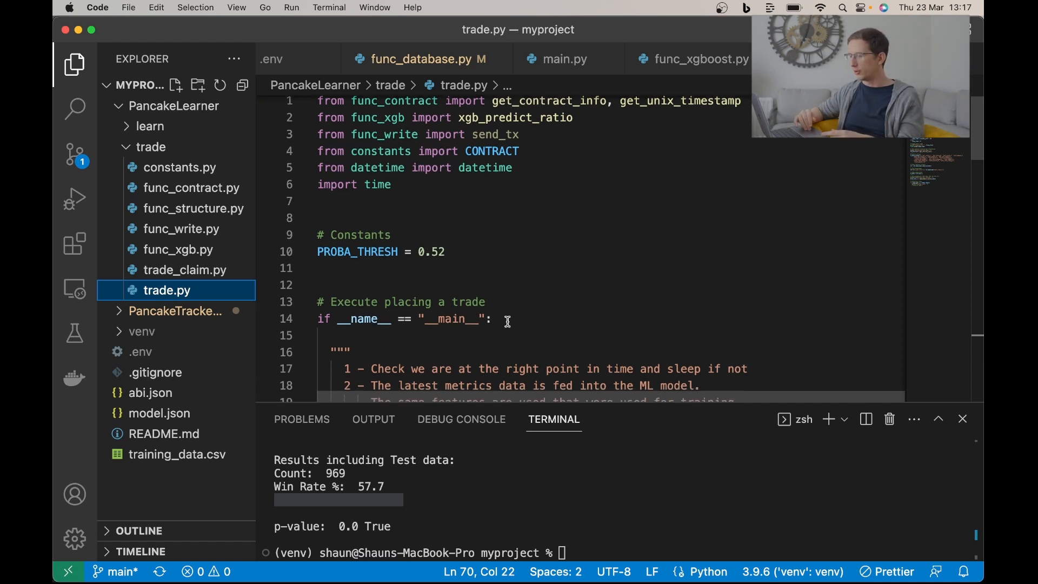
Scroll trade.py to the X_data_columns list and highlight the 57.7 test win rate
scroll("down", 3)
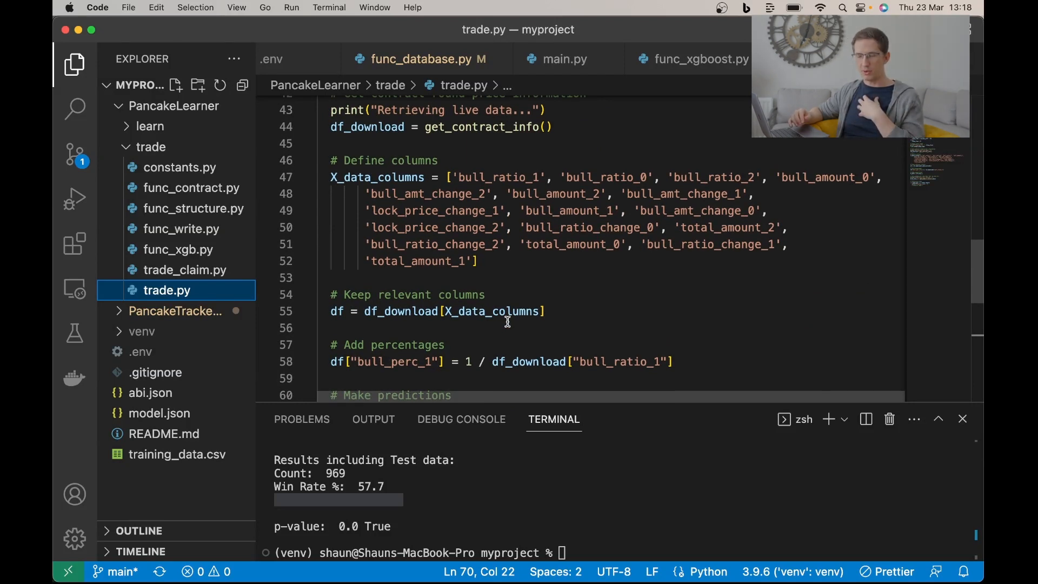
mouse_move(383, 487)
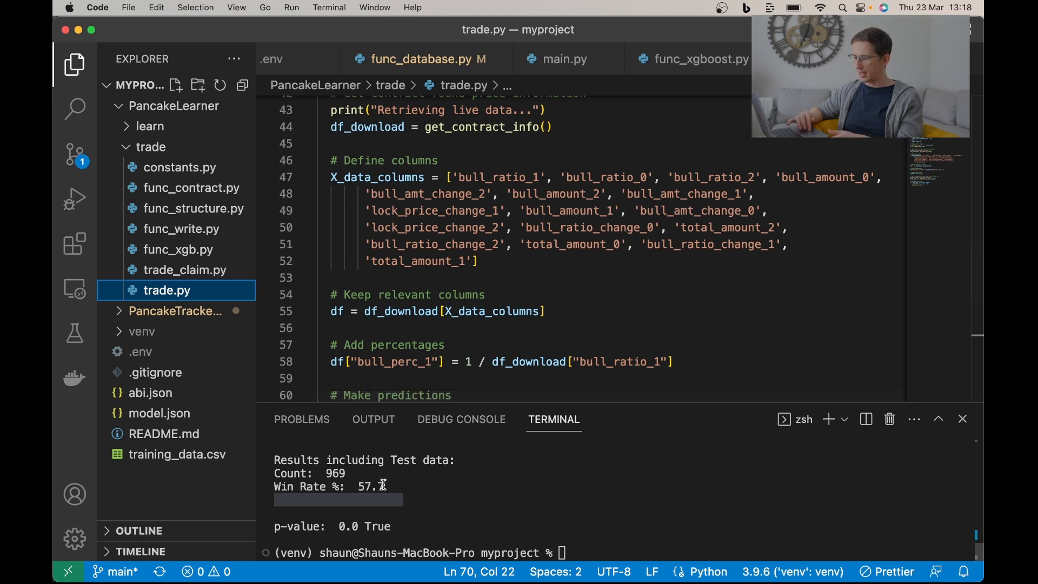
double_click(370, 487)
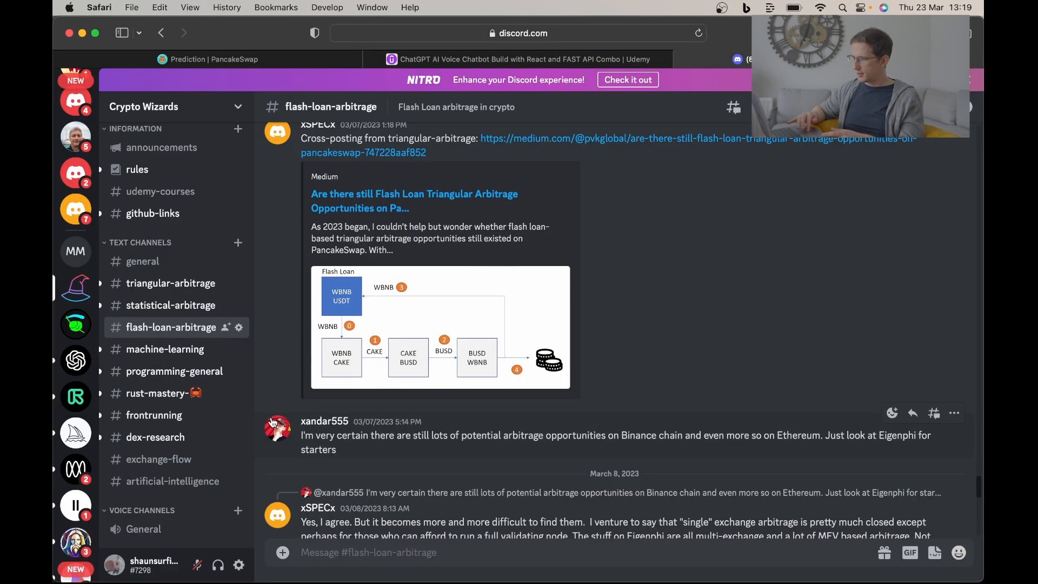
Watch PancakeSwap round 78629 close, briefly visit VS Code, then return to the Prediction page
left_click(207, 59)
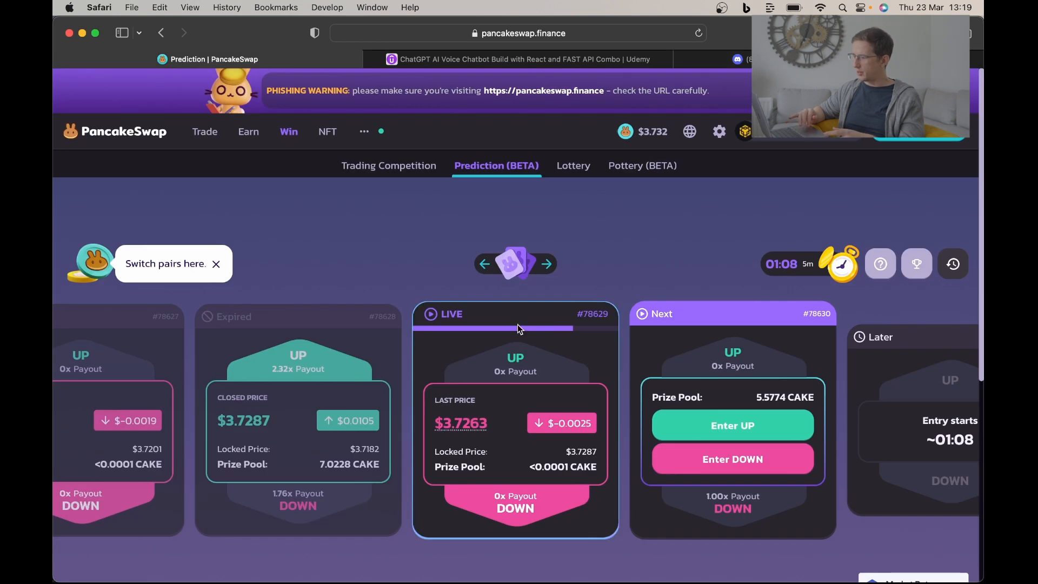
mouse_move(615, 465)
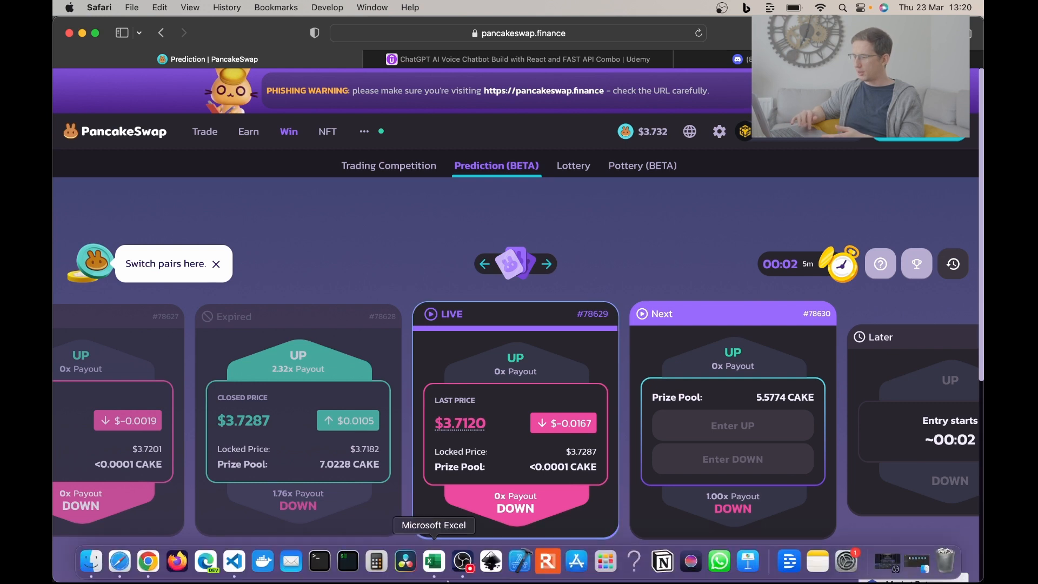
left_click(233, 575)
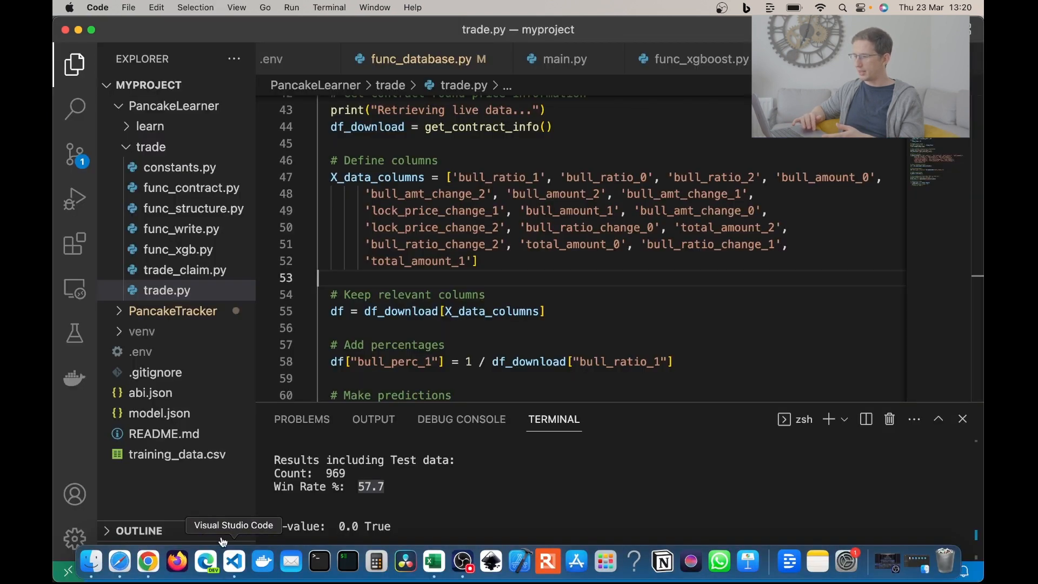
left_click(173, 311)
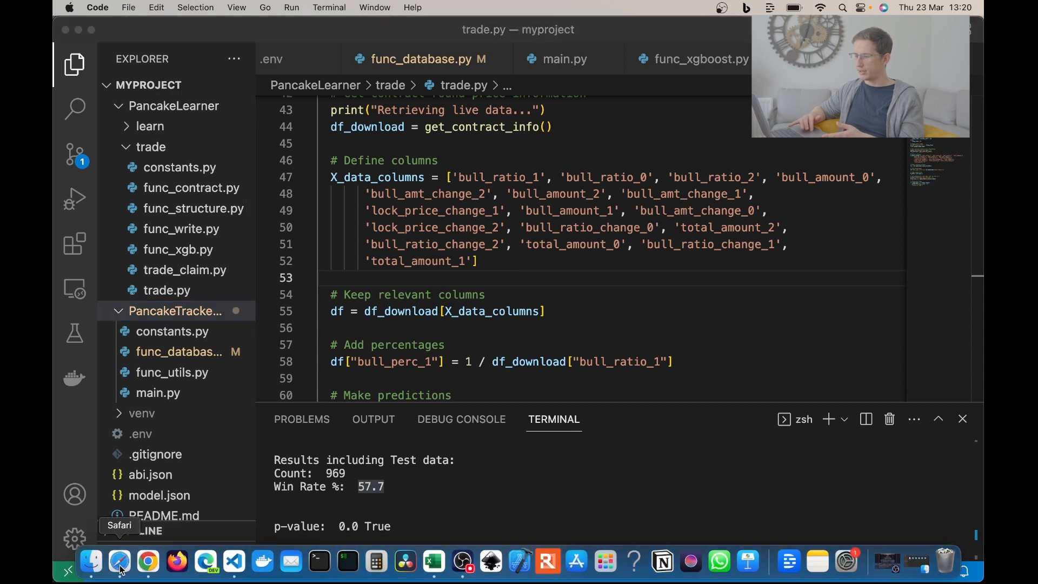
left_click(120, 562)
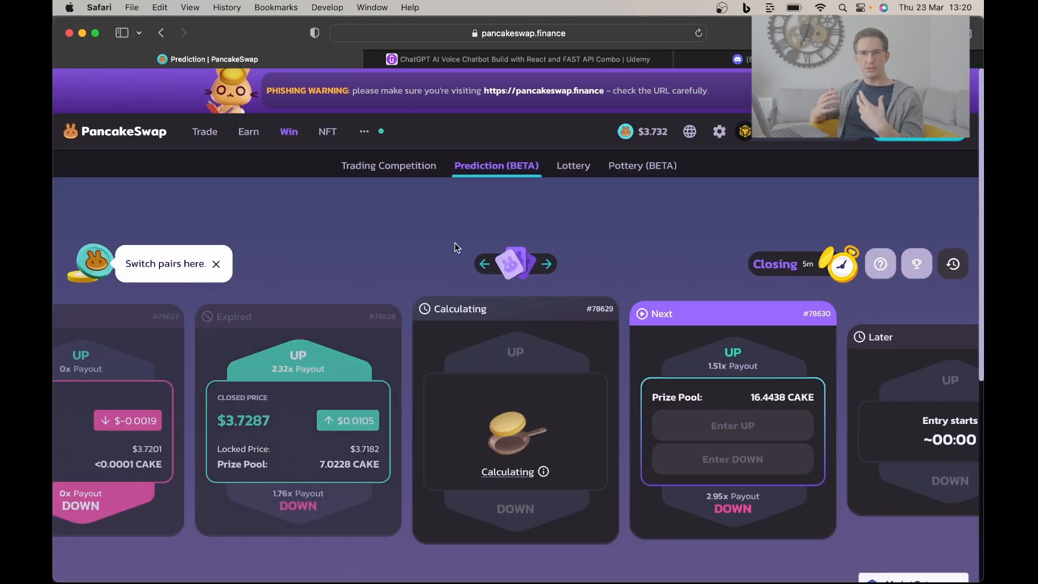